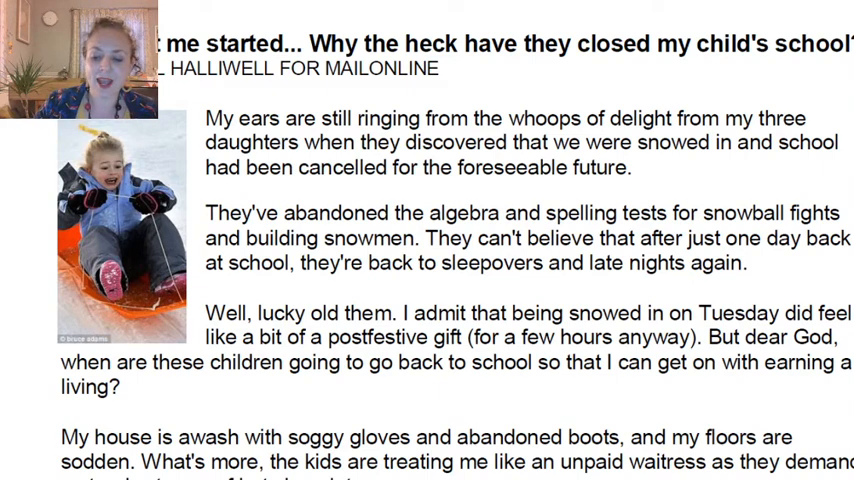
Scroll down through the article to reach the opening paragraphs with the key words
scroll(down, 3)
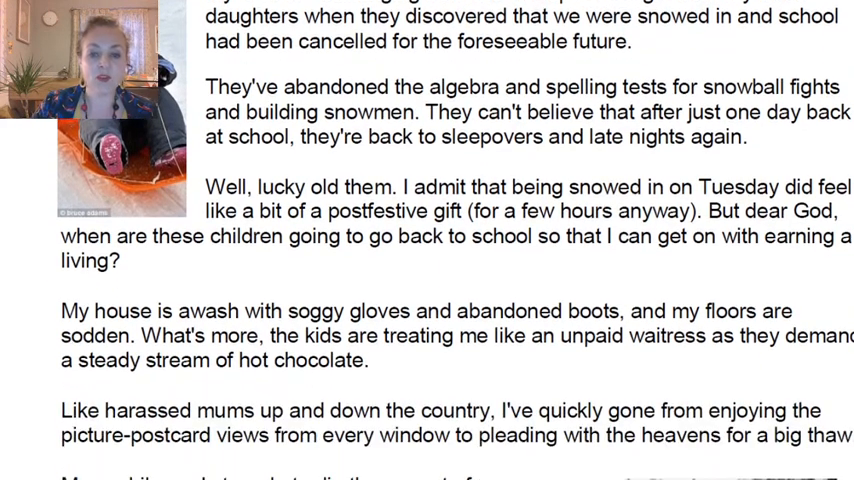
scroll(down, 3)
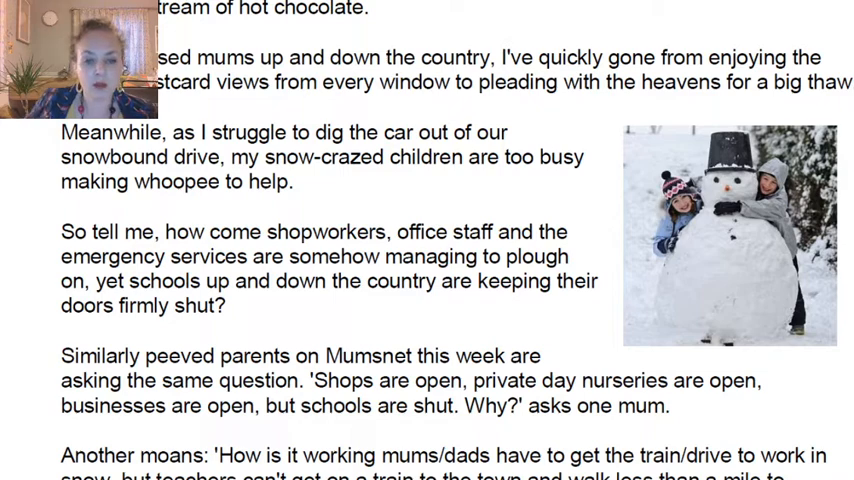
scroll(down, 3)
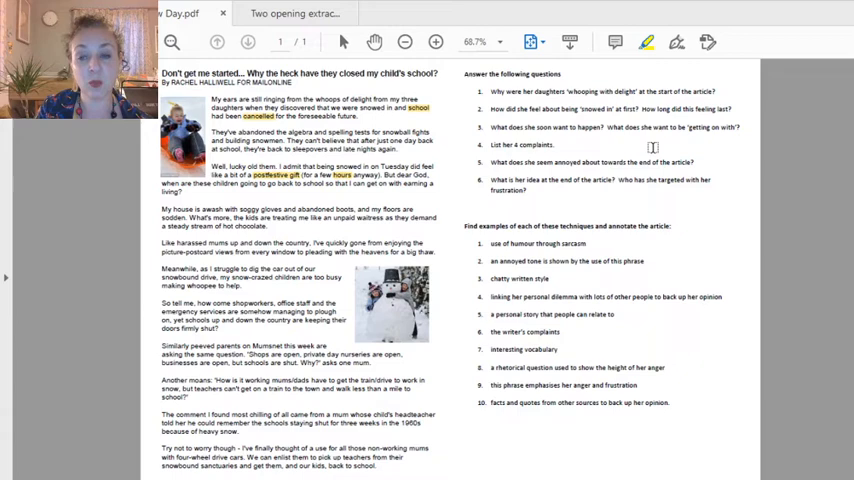
mouse_move(452, 174)
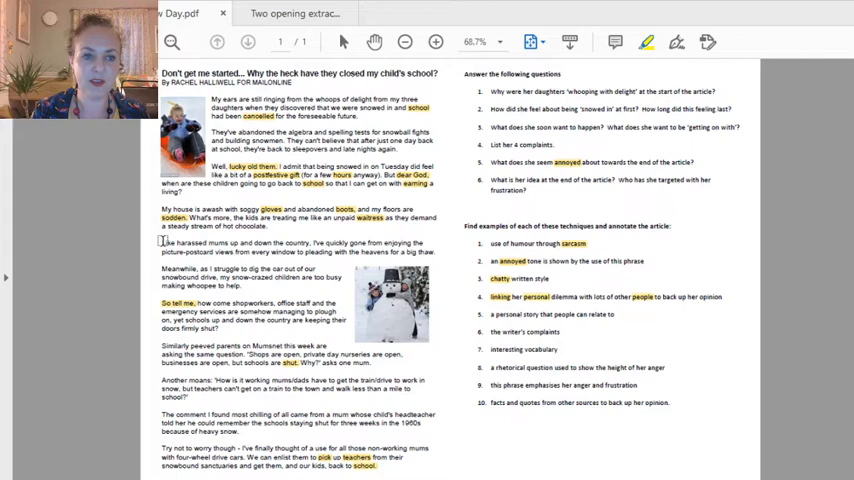
drag(161, 243, 236, 251)
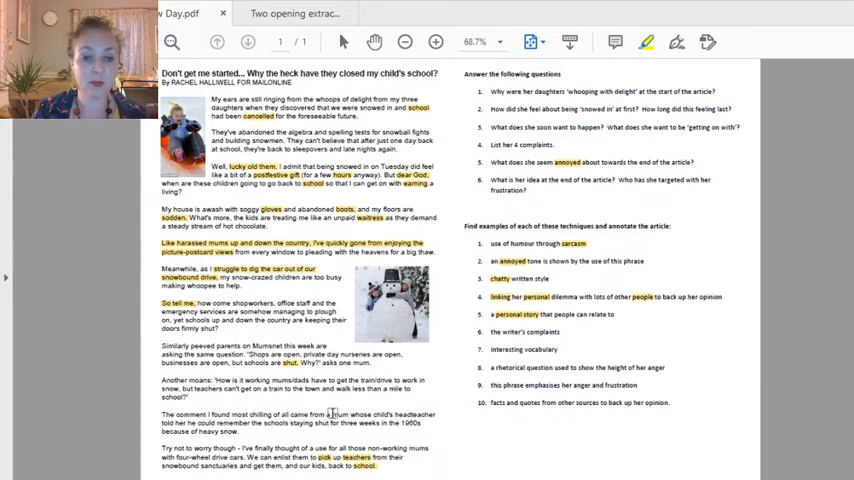
drag(369, 414, 390, 423)
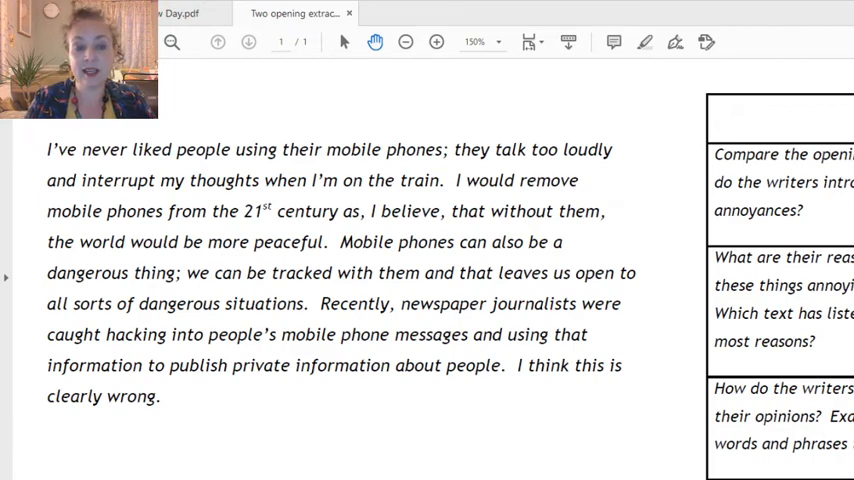
scroll(down, 3)
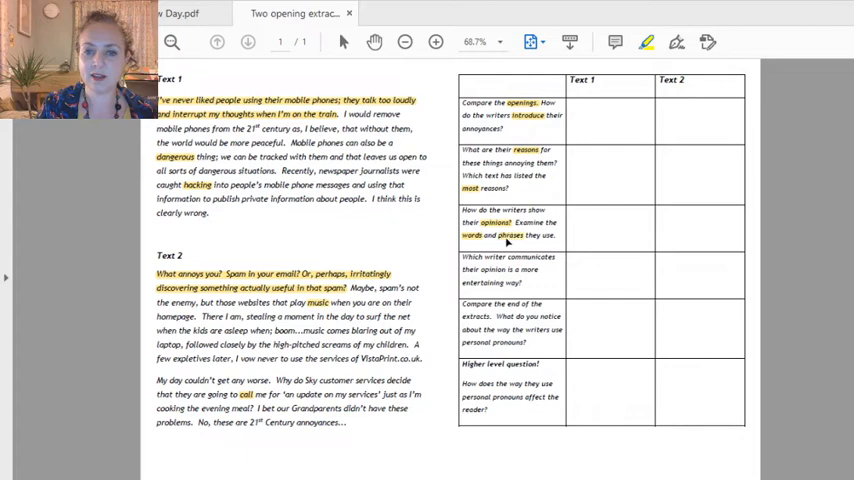
mouse_move(705, 264)
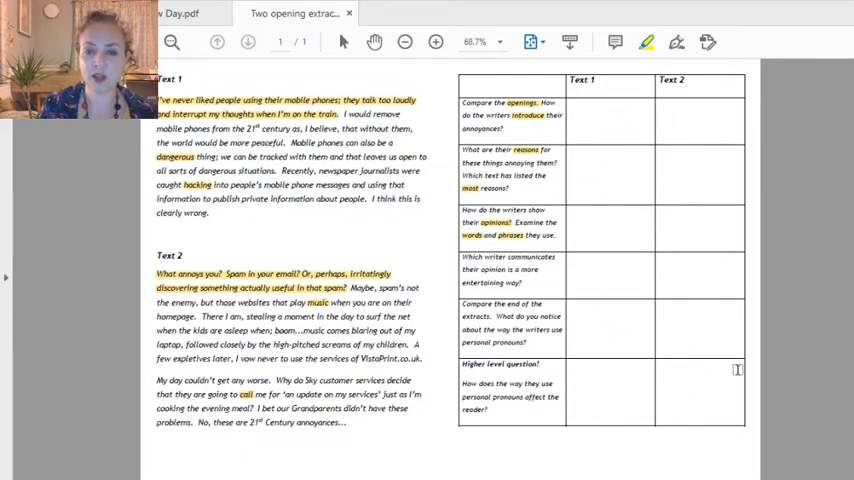
mouse_move(666, 296)
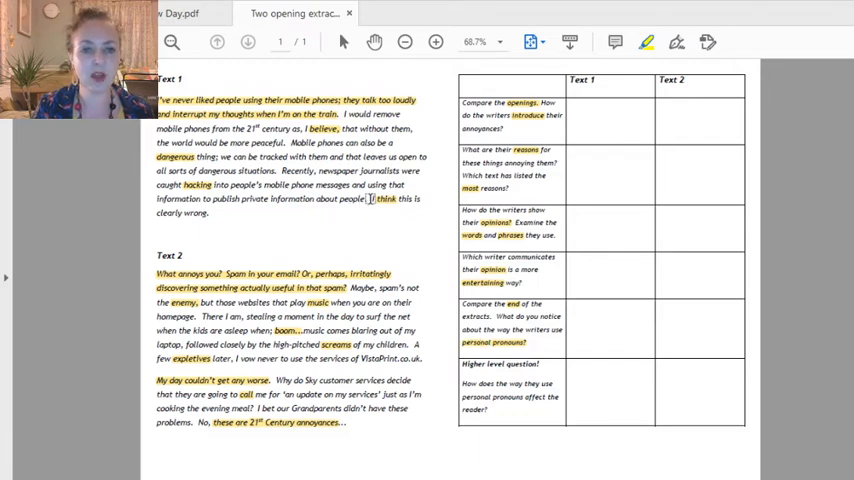
Double-click an opinion word in Text 1 to select it for highlighting
double_click(384, 198)
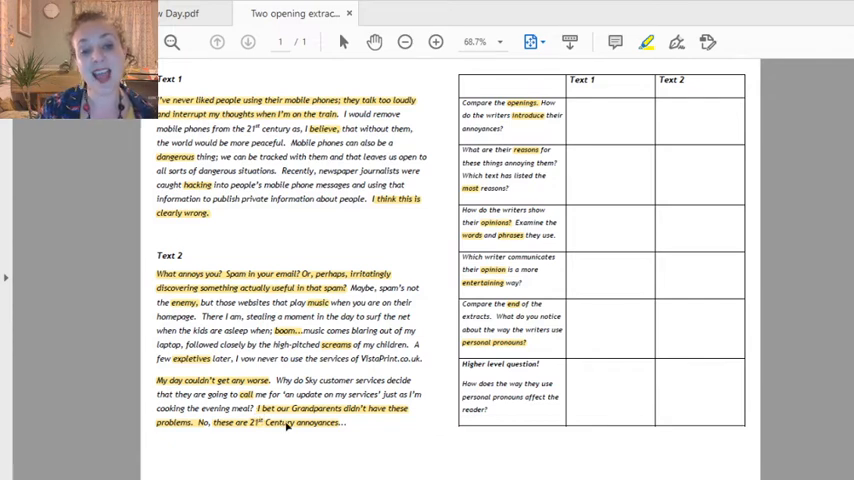
mouse_move(380, 230)
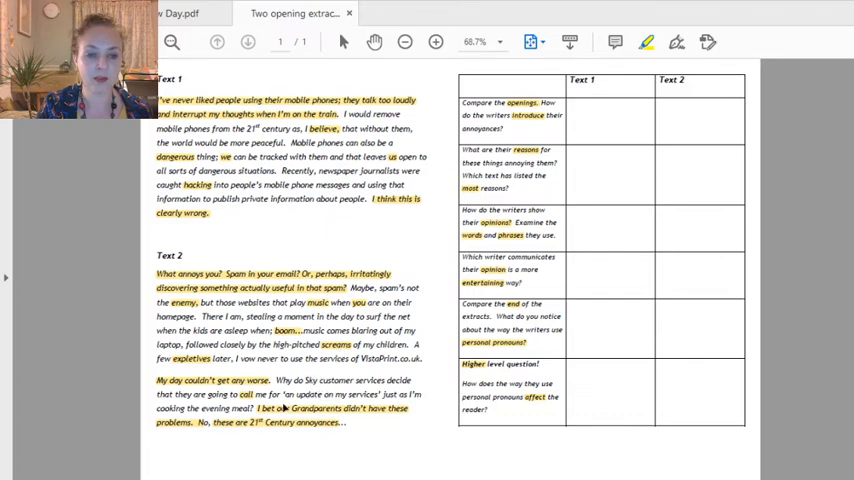
mouse_move(240, 305)
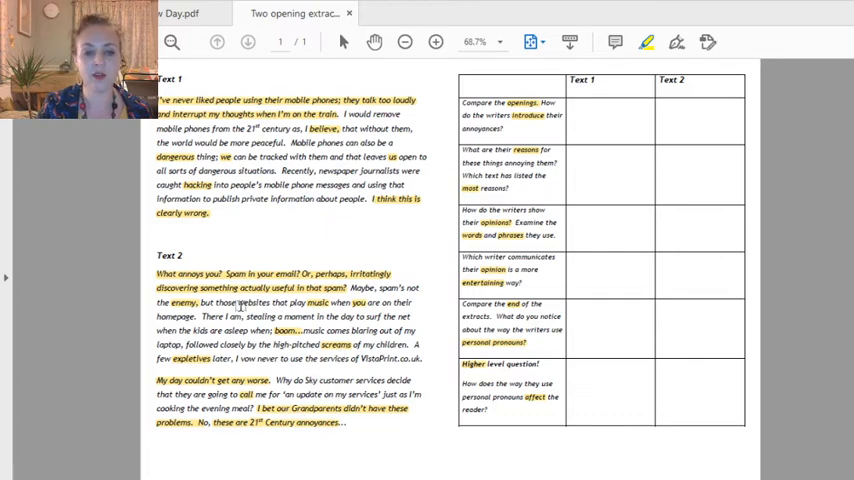